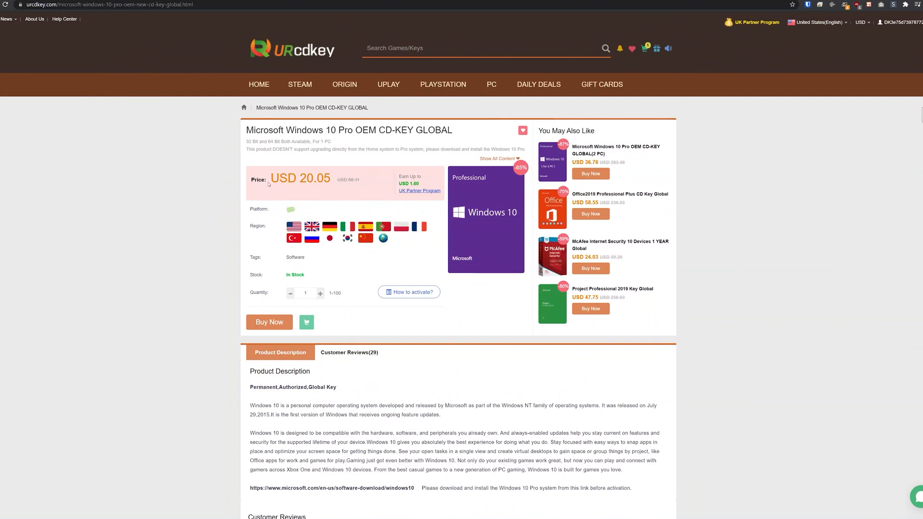
pyautogui.moveTo(234, 188)
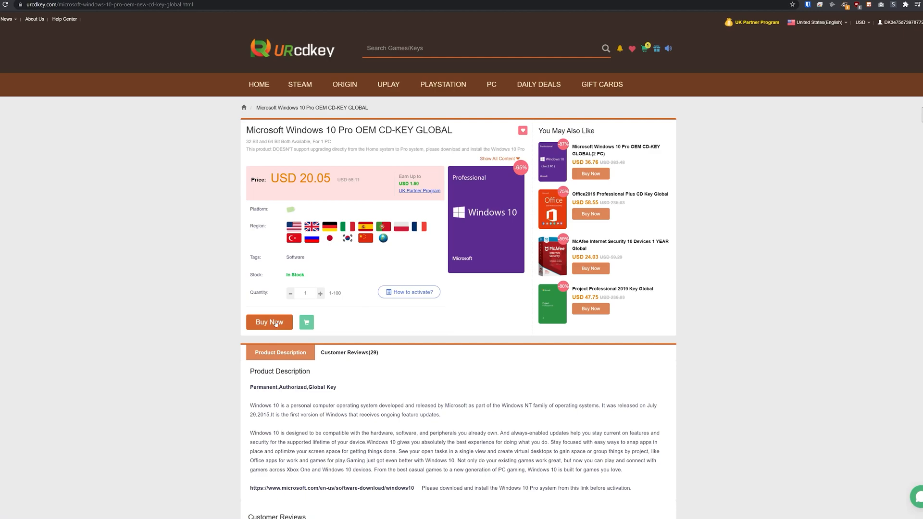
# Step: Buy the Windows 10 Pro OEM key with the promotion code and reveal the purchased key
pyautogui.click(268, 323)
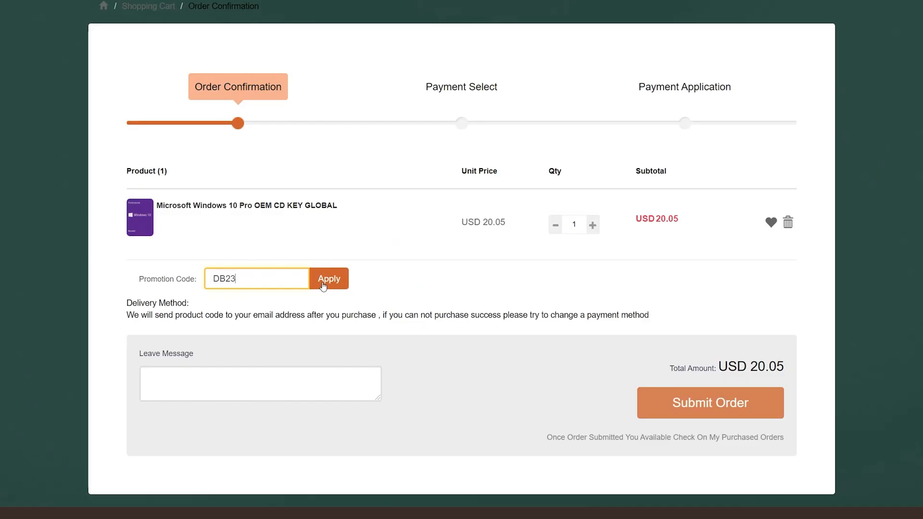
pyautogui.click(330, 279)
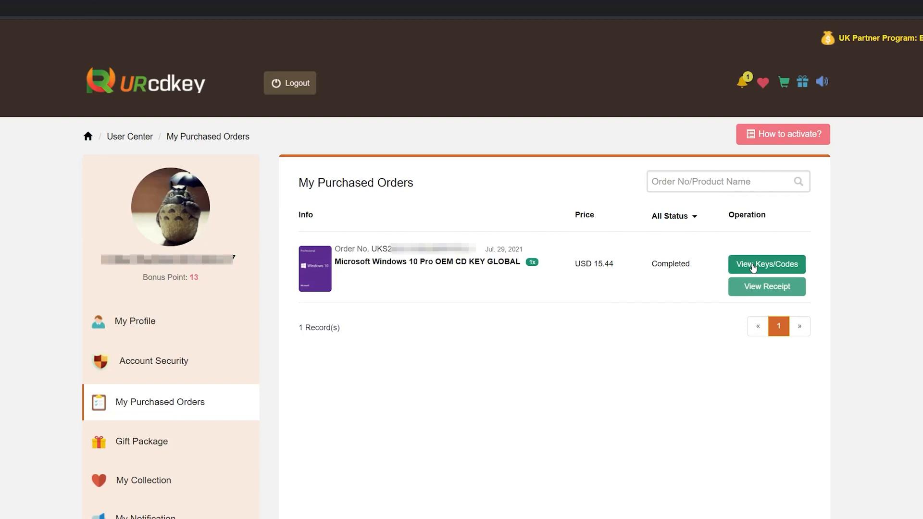
pyautogui.click(766, 264)
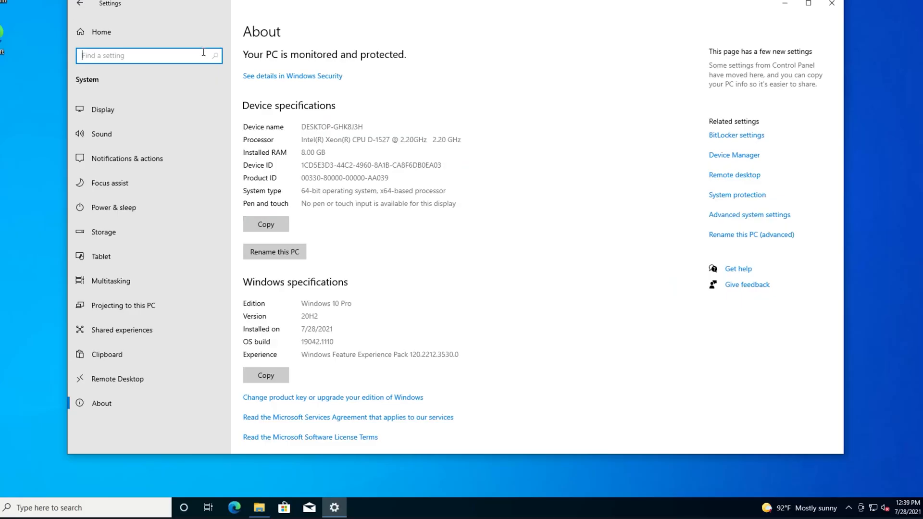
# Step: Enter the purchased product key, activate Windows 10 Pro, and check the licence with slmgr.vbs
pyautogui.scroll(-3)
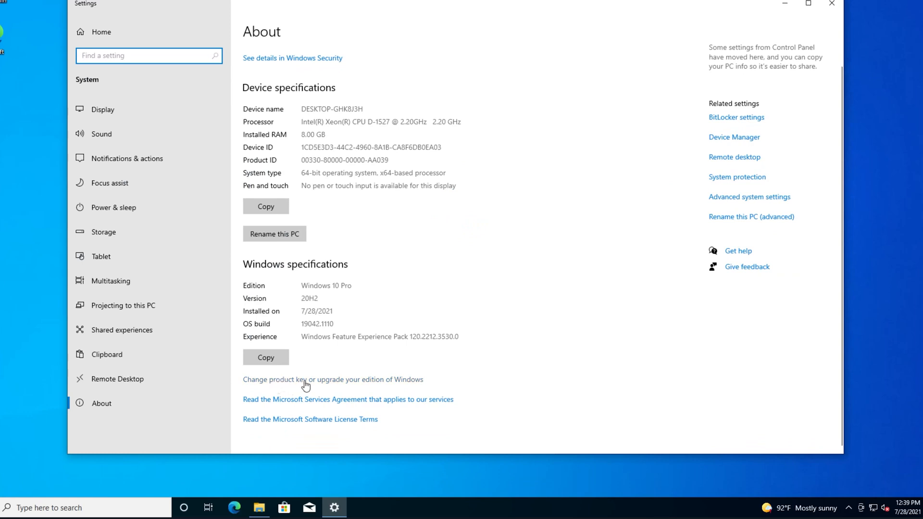
pyautogui.click(305, 380)
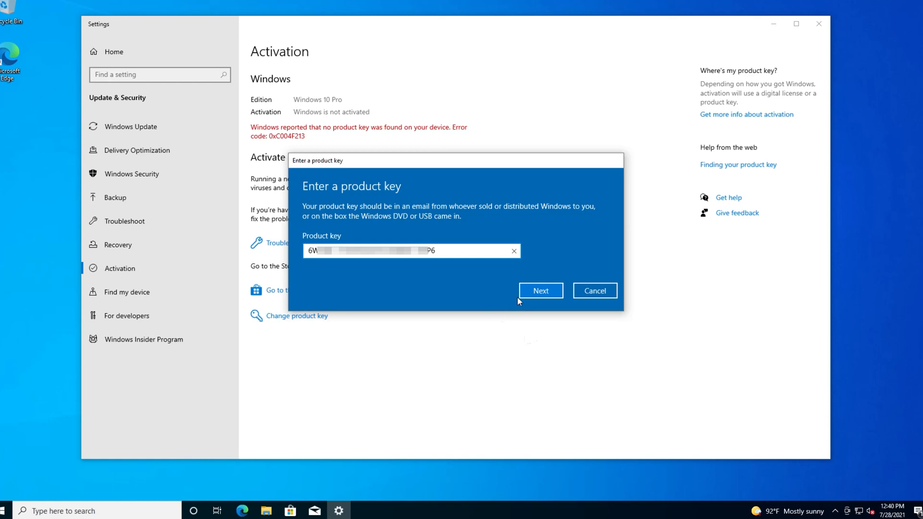
pyautogui.click(540, 290)
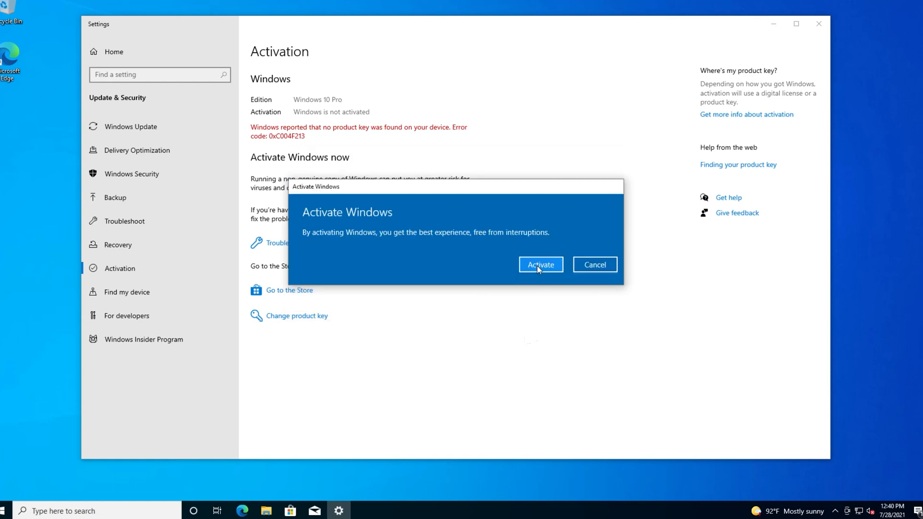
pyautogui.click(541, 265)
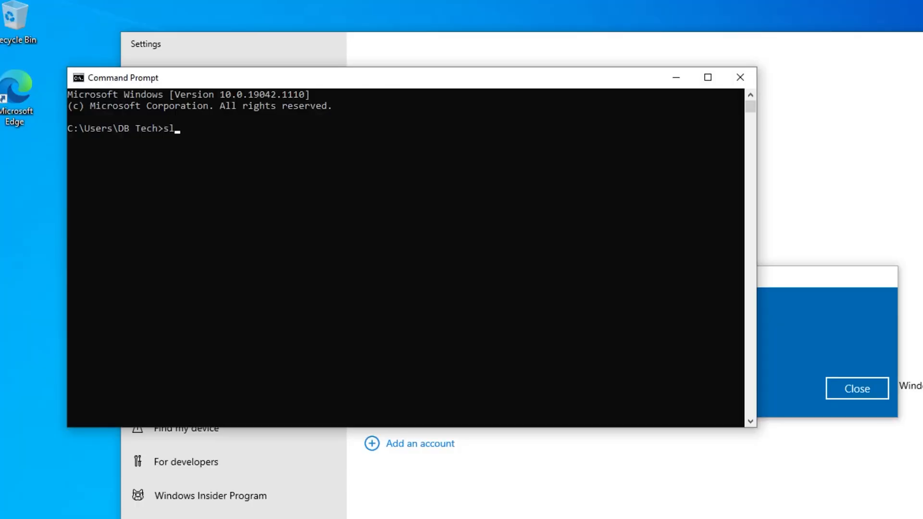
pyautogui.write('mgr.vbs')
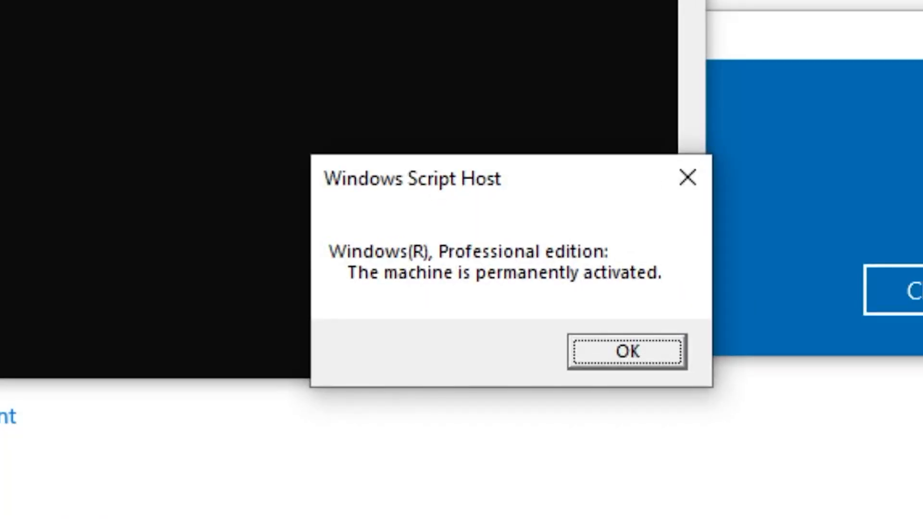
pyautogui.moveTo(476, 295)
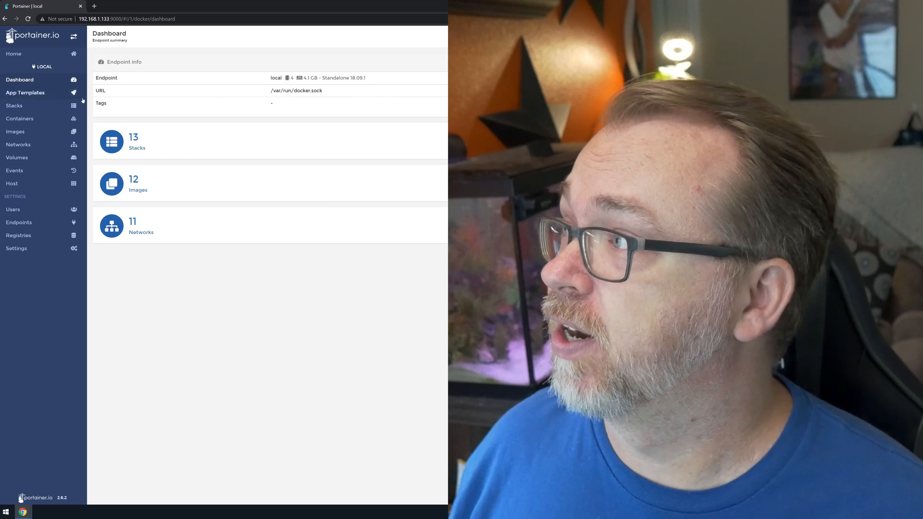
# Step: Start a new stack from the Stacks list and name it 'adguardsycn'
pyautogui.click(14, 105)
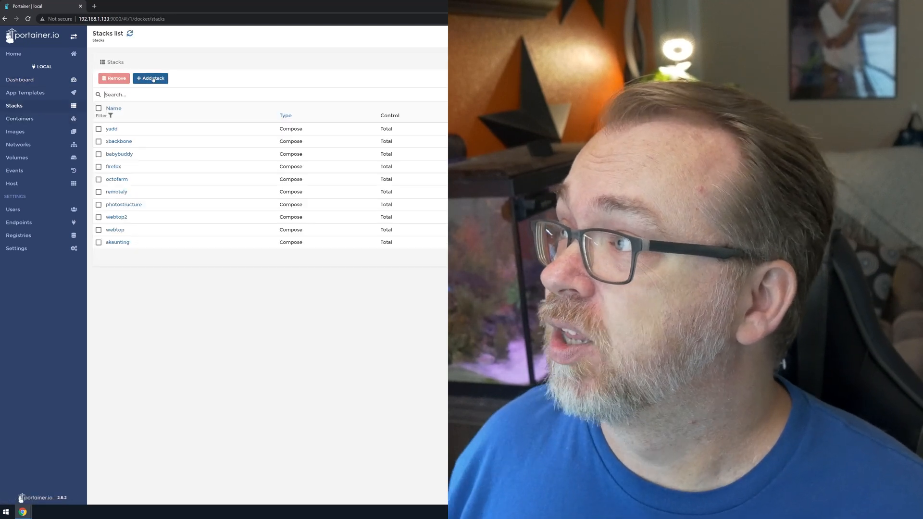
pyautogui.click(151, 79)
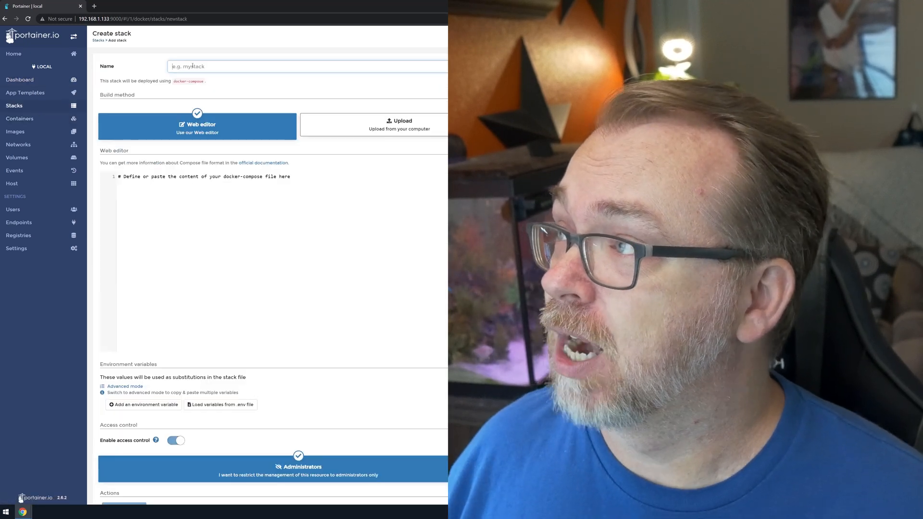
pyautogui.write('adguard')
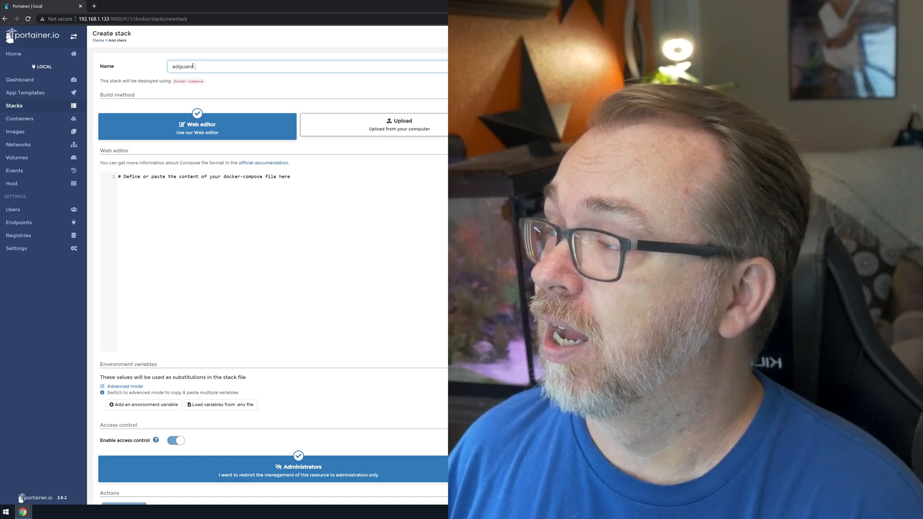
pyautogui.write('sycn')
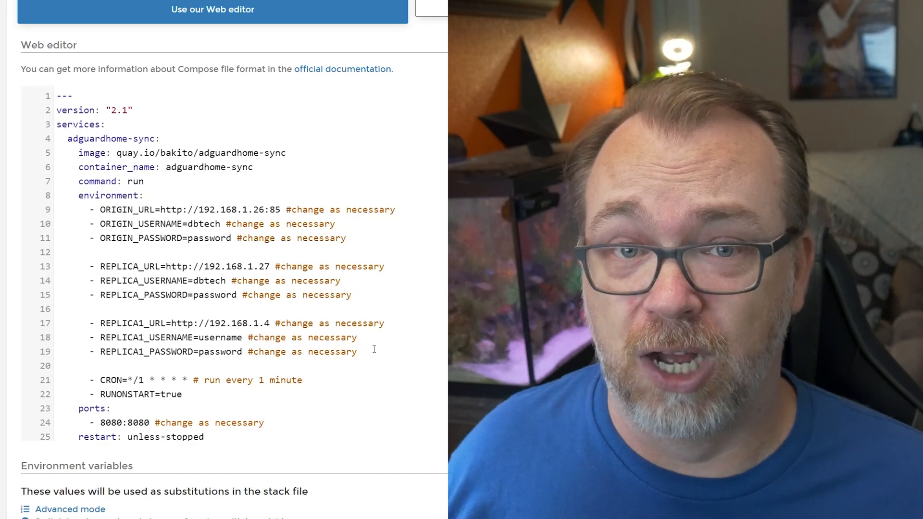
# Step: Delete the REPLICA1_URL, REPLICA1_USERNAME and REPLICA1_PASSWORD lines from the compose file
pyautogui.moveTo(88, 322); pyautogui.dragTo(374, 351)
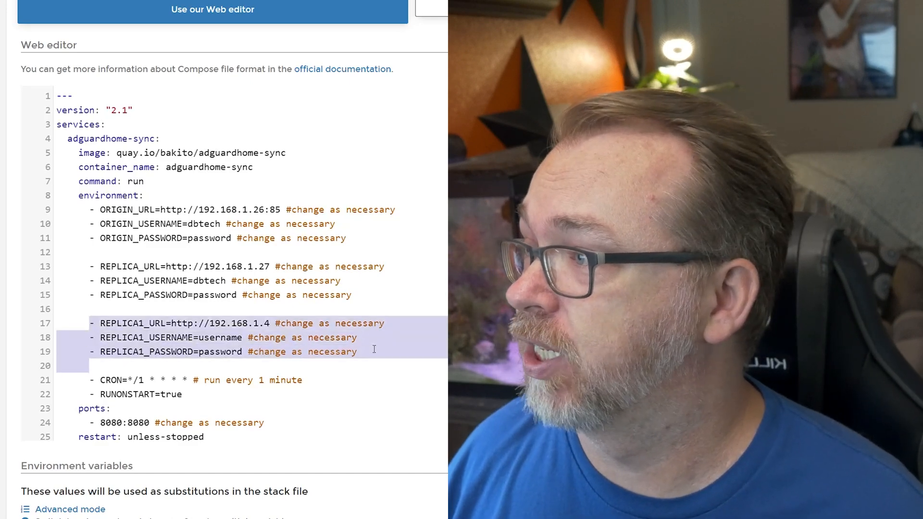
pyautogui.press('Delete')
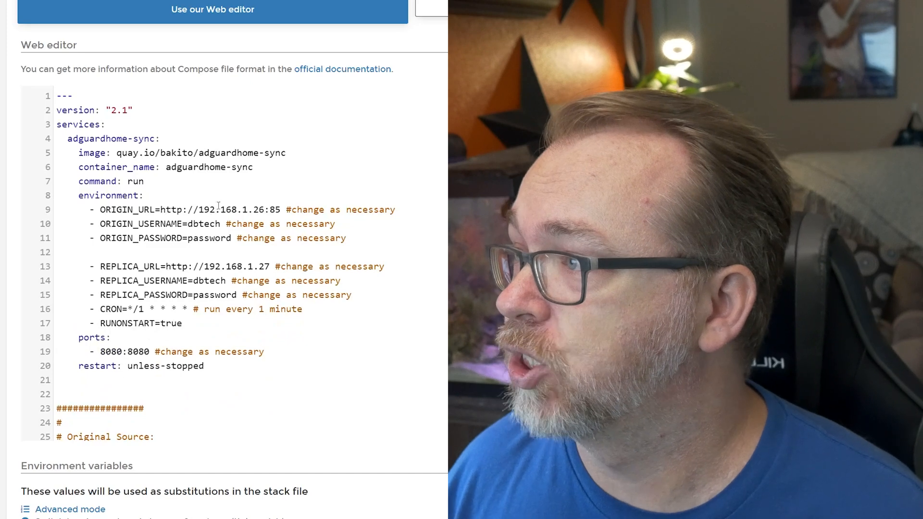
pyautogui.moveTo(160, 209); pyautogui.dragTo(282, 209)
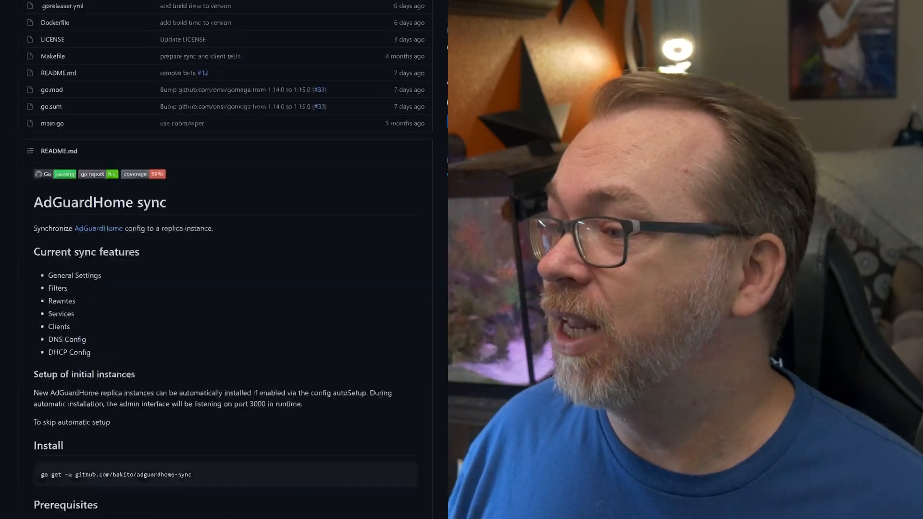
# Step: Scroll the adguardhome-sync GitHub page down to the README's features and install notes
pyautogui.scroll(-3)
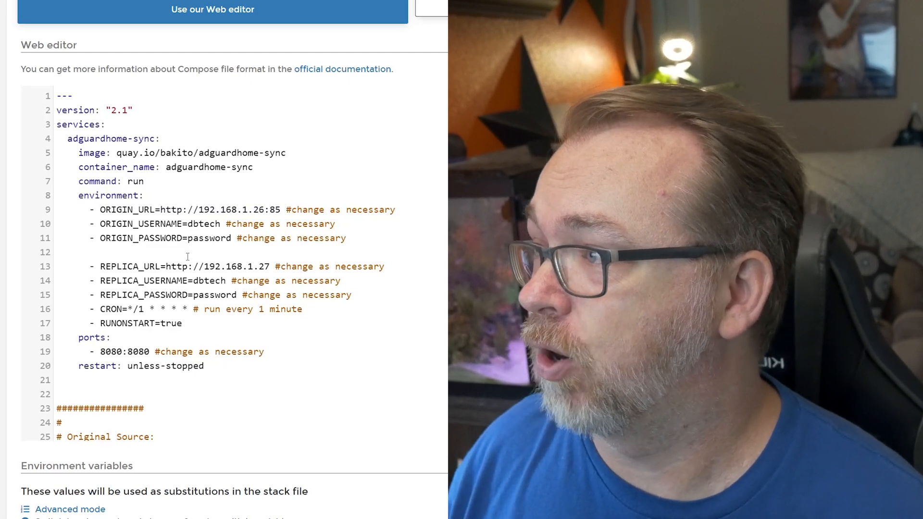
# Step: Select a line of text in the adguard stack's compose file
pyautogui.moveTo(162, 266); pyautogui.dragTo(255, 266)
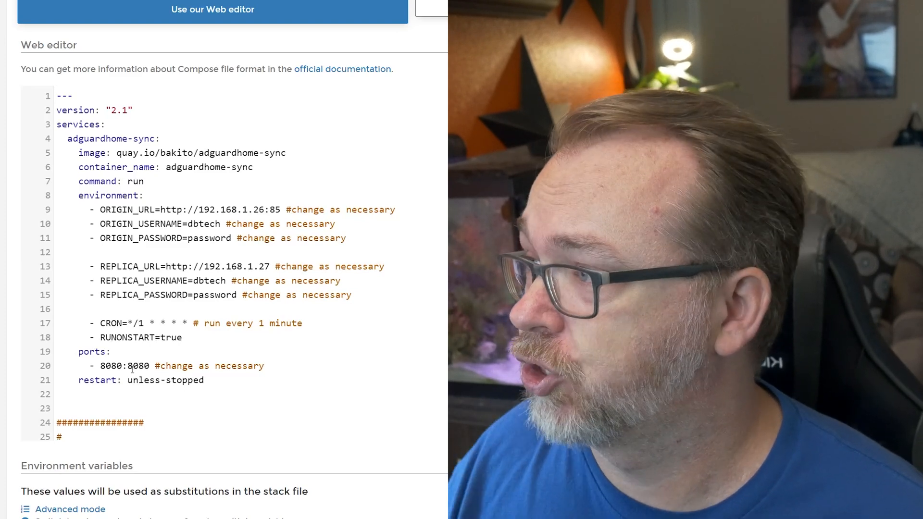
# Step: Change the host port from 8080 to 9876 and scroll down the compose file
pyautogui.doubleClick(113, 366)
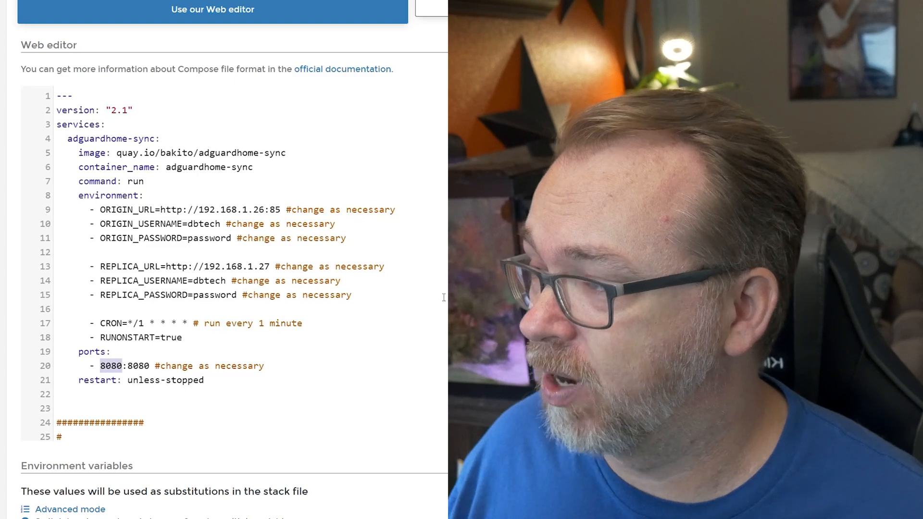
pyautogui.write('9876')
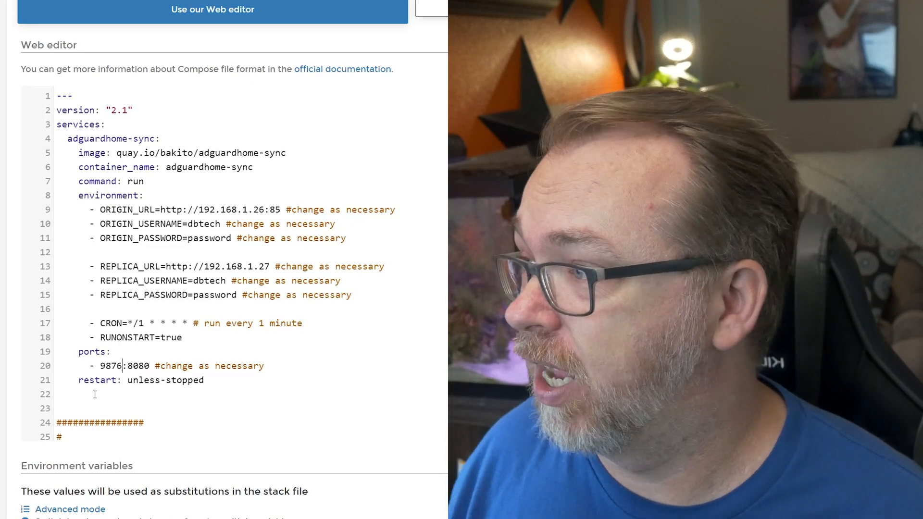
pyautogui.scroll(-3)
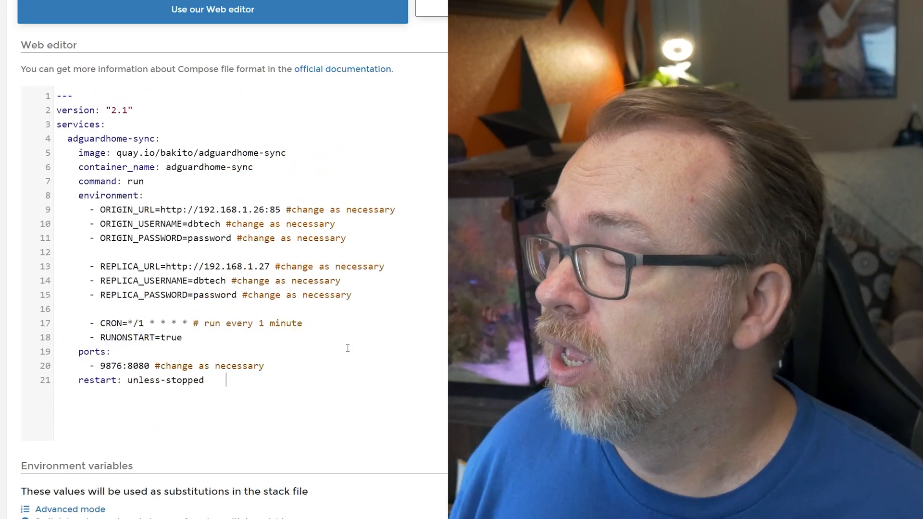
pyautogui.scroll(-3)
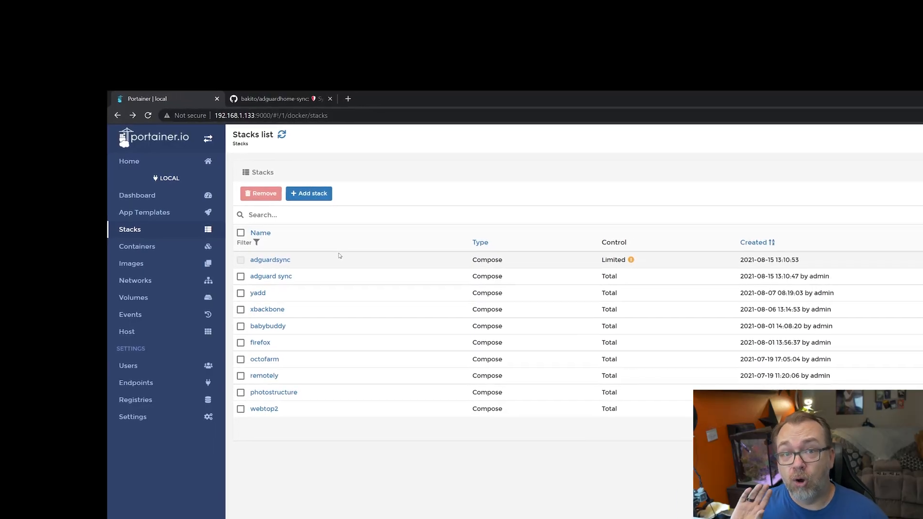
# Step: Open the adguardsync stack's details from the Stacks list
pyautogui.click(269, 260)
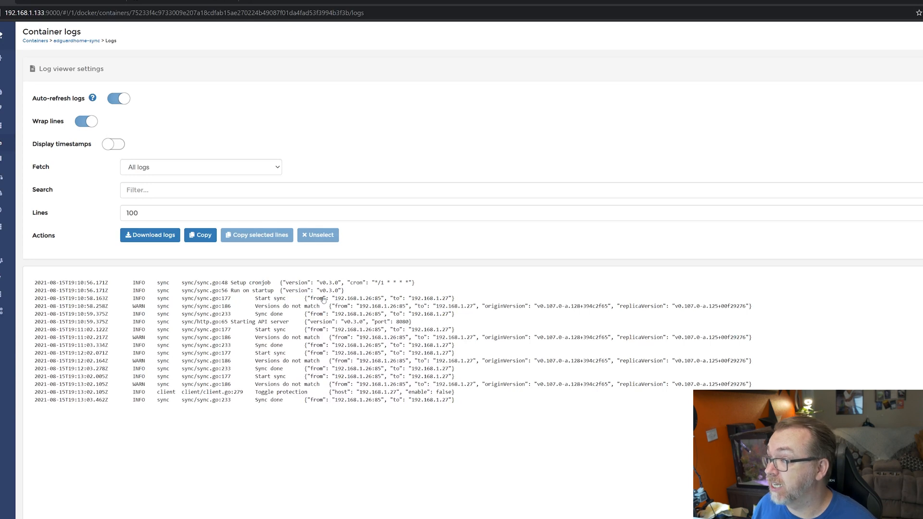
# Step: Highlight a Start sync entry in the adguardhome-sync container logs
pyautogui.doubleClick(359, 298)
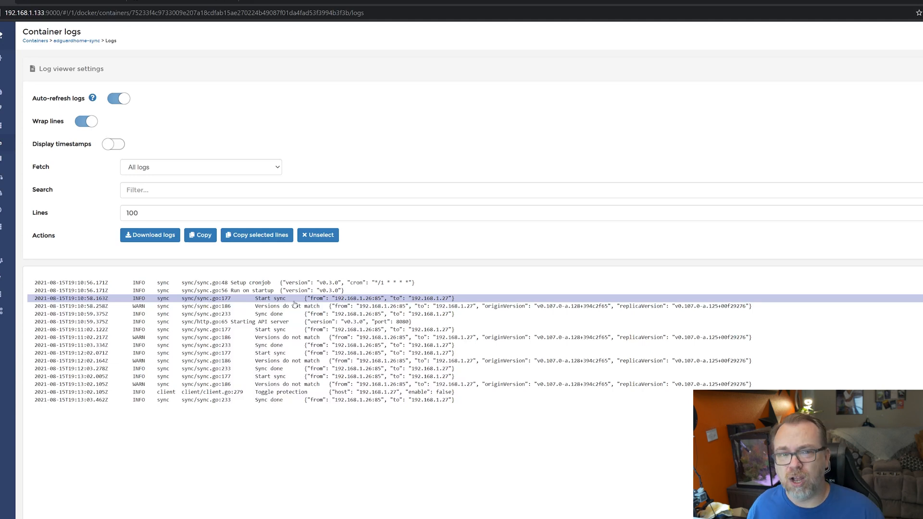
pyautogui.moveTo(404, 301)
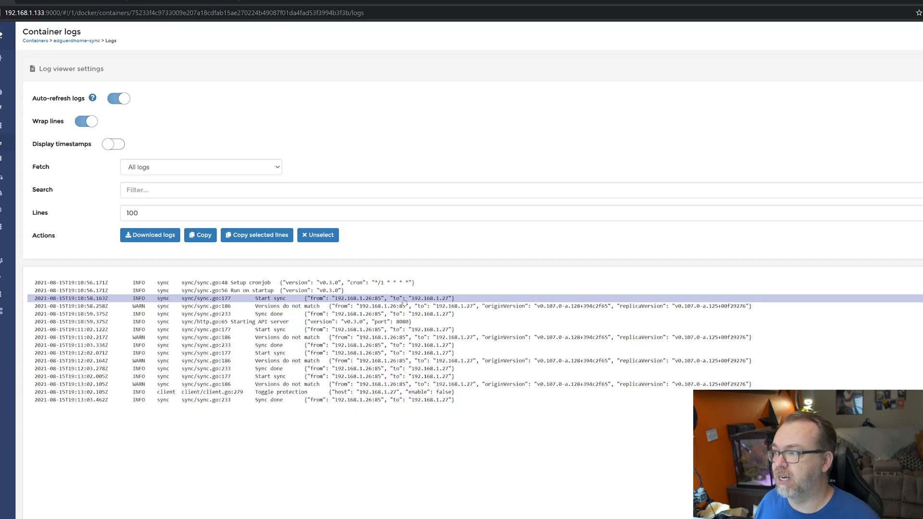
pyautogui.moveTo(907, 46)
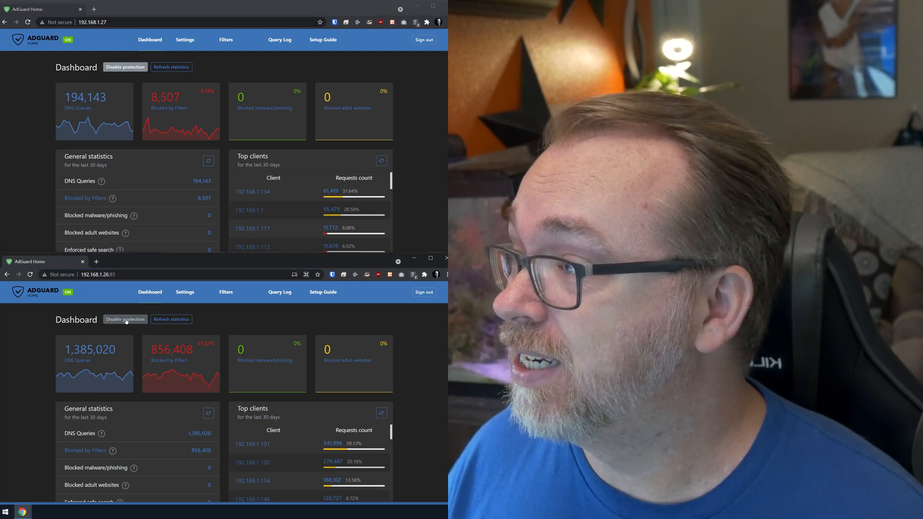
# Step: Disable protection on the primary AdGuard Home, then view the replica's dashboard
pyautogui.click(124, 319)
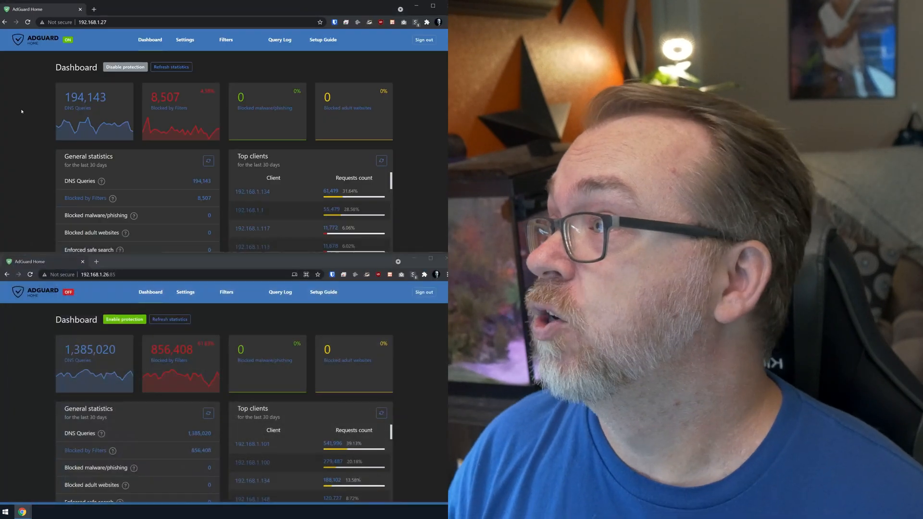
pyautogui.click(125, 67)
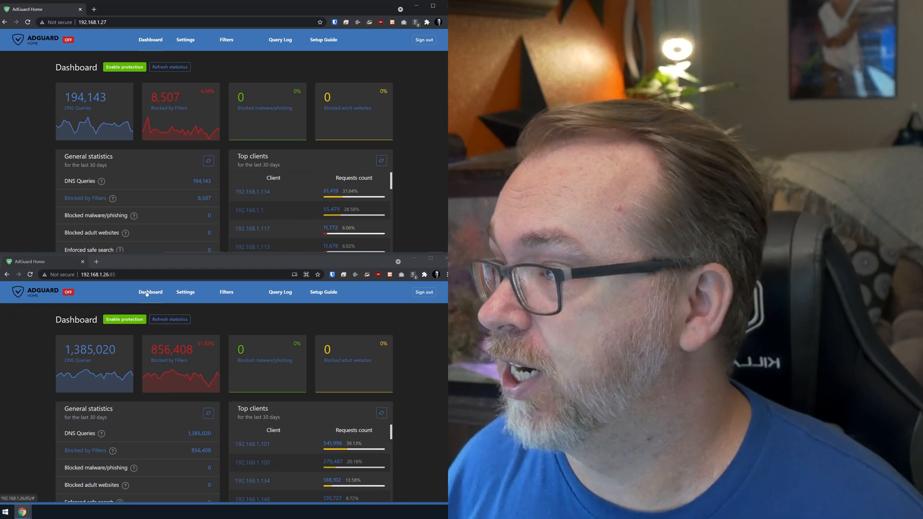
# Step: Untick Peter Lowe's List and NoCoin Filter List in the primary's DNS blocklists
pyautogui.click(226, 292)
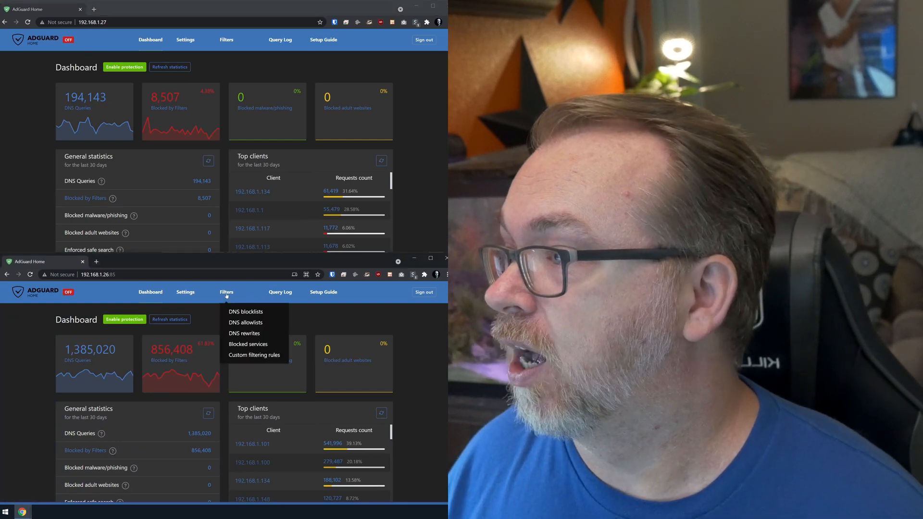
pyautogui.click(246, 311)
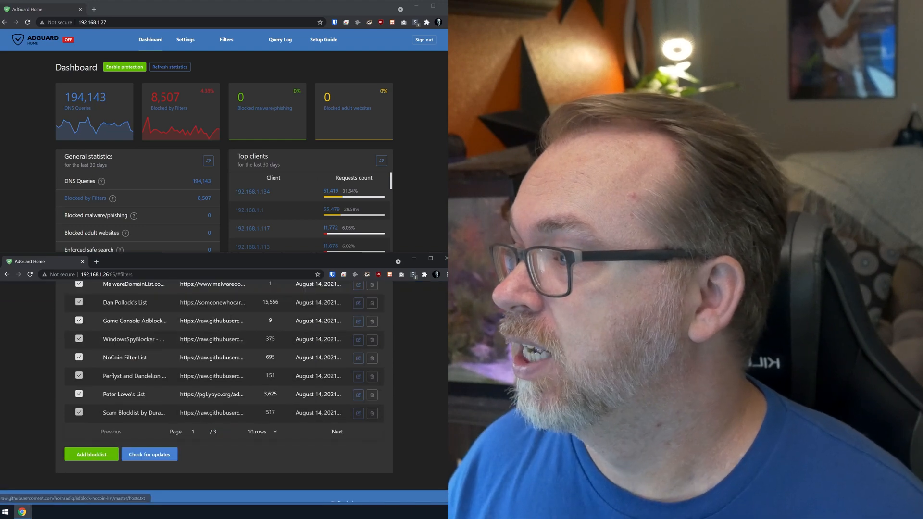
pyautogui.click(79, 394)
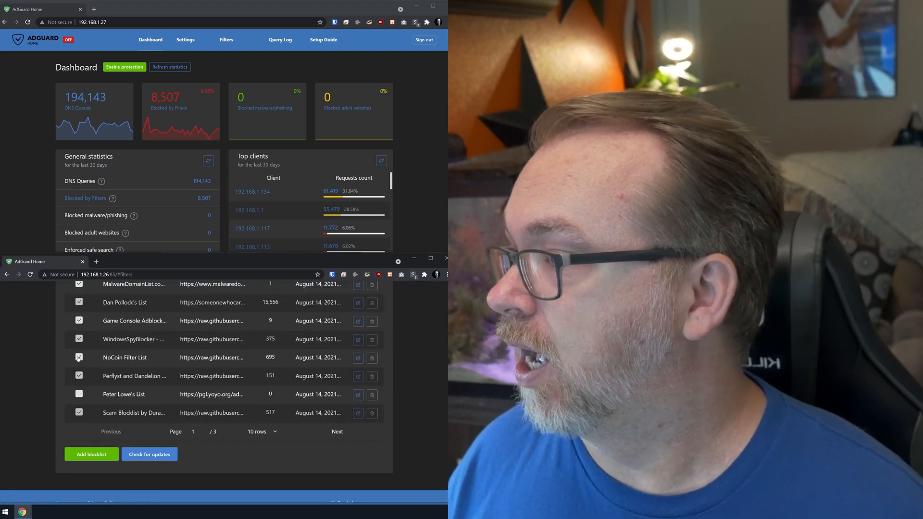
pyautogui.click(79, 357)
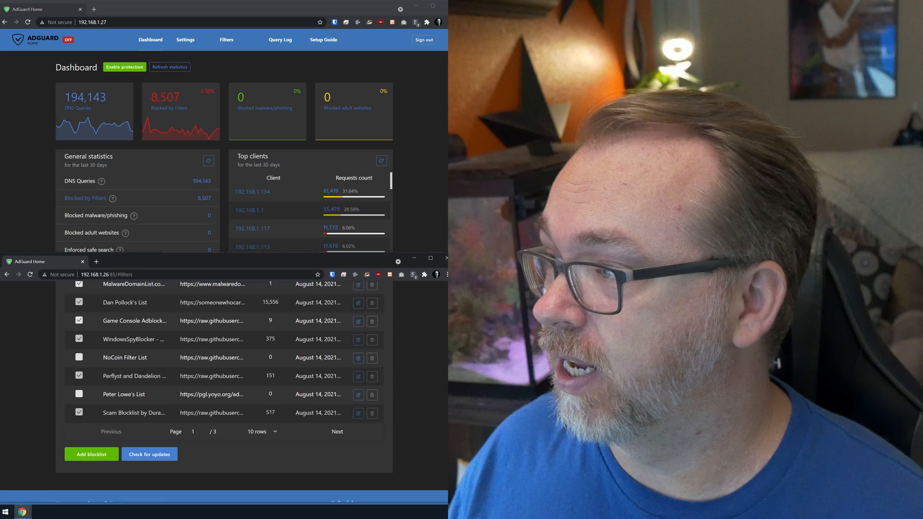
pyautogui.click(226, 40)
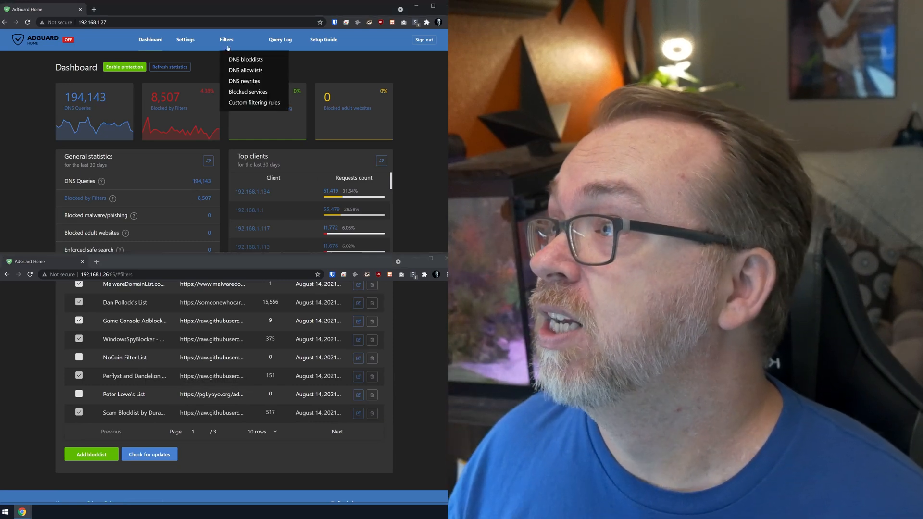